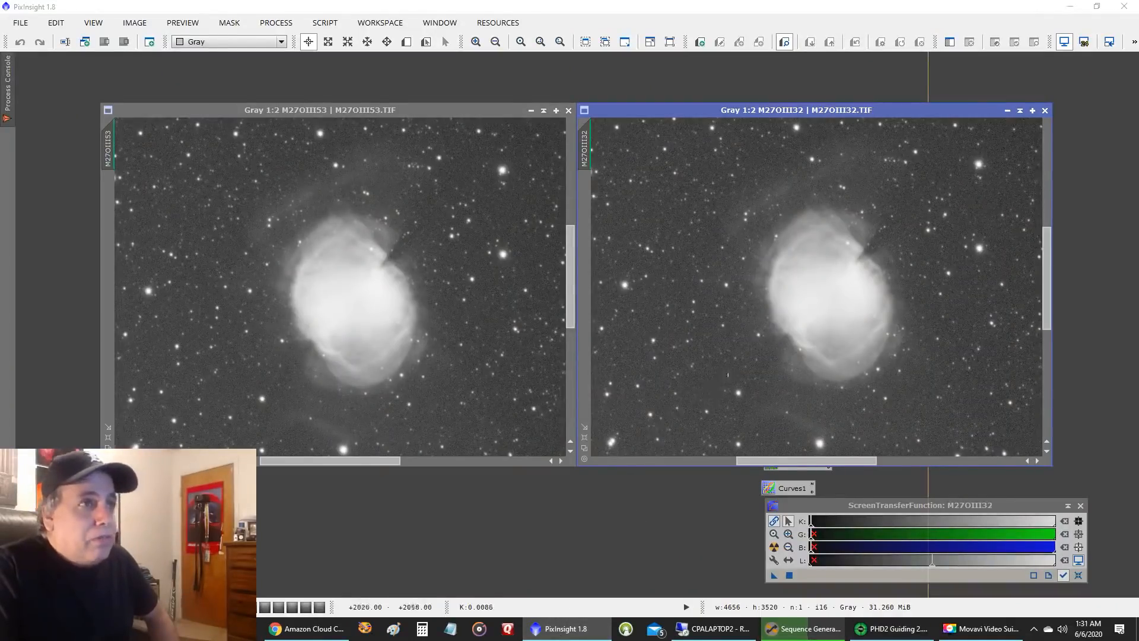
{"action": "mouse_move", "coordinate": [821, 278]}
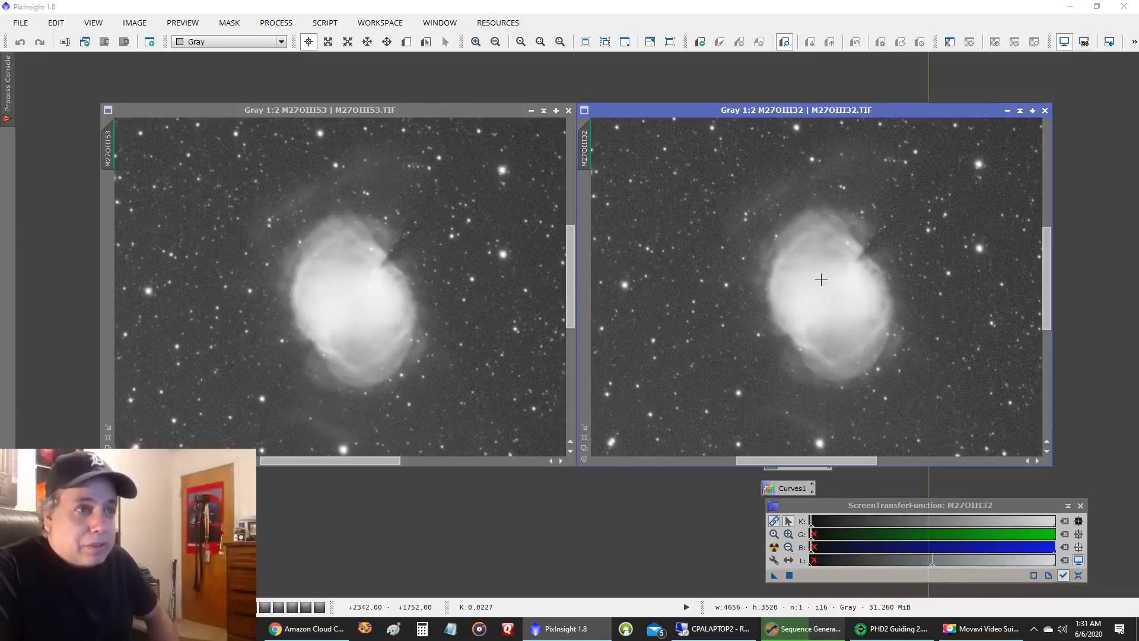
{"action": "mouse_move", "coordinate": [653, 258]}
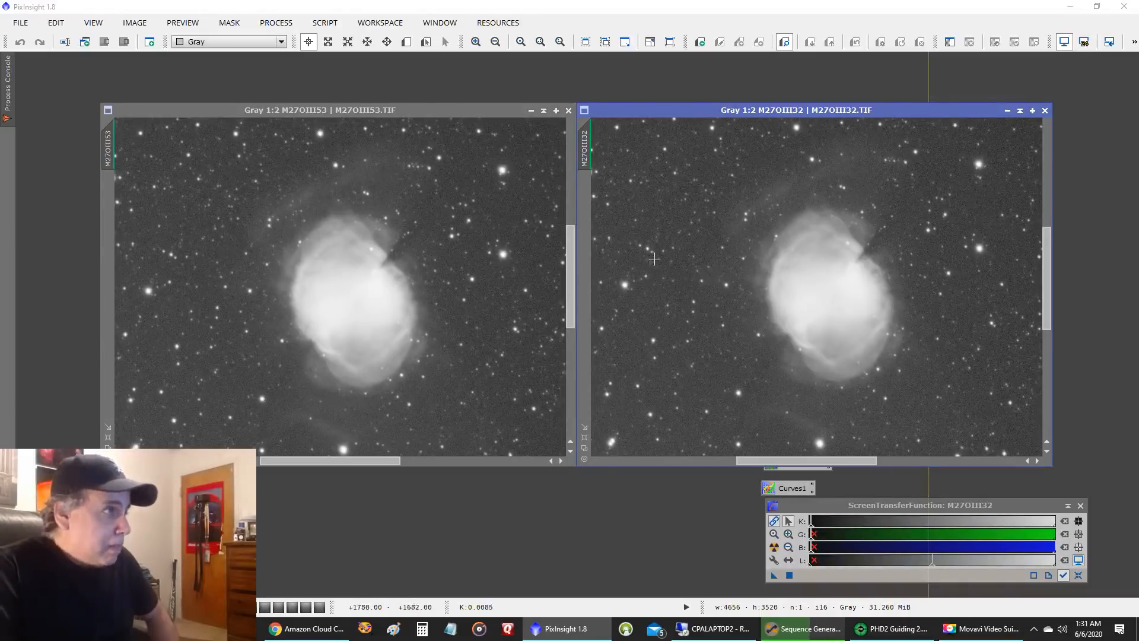
{"action": "mouse_move", "coordinate": [746, 253]}
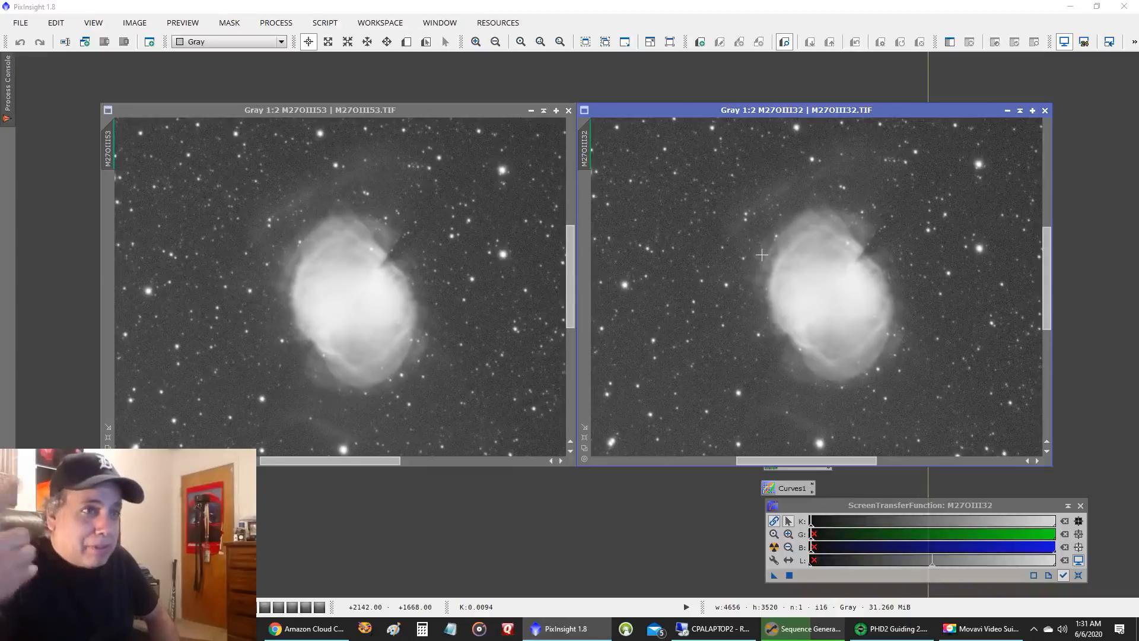
{"action": "mouse_move", "coordinate": [804, 251]}
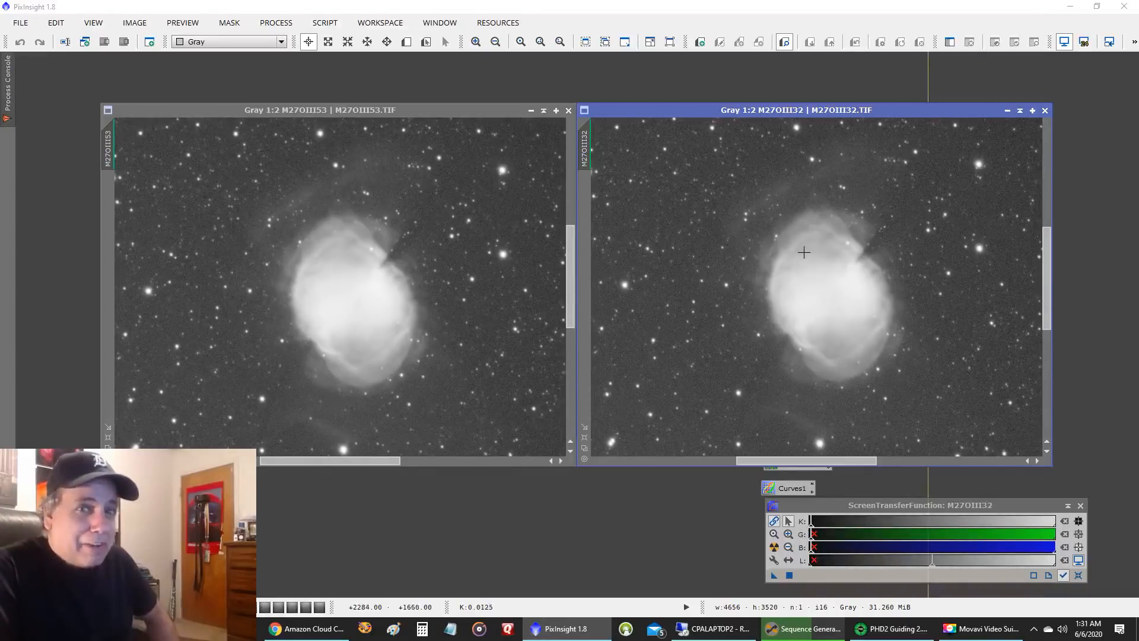
{"action": "mouse_move", "coordinate": [811, 233]}
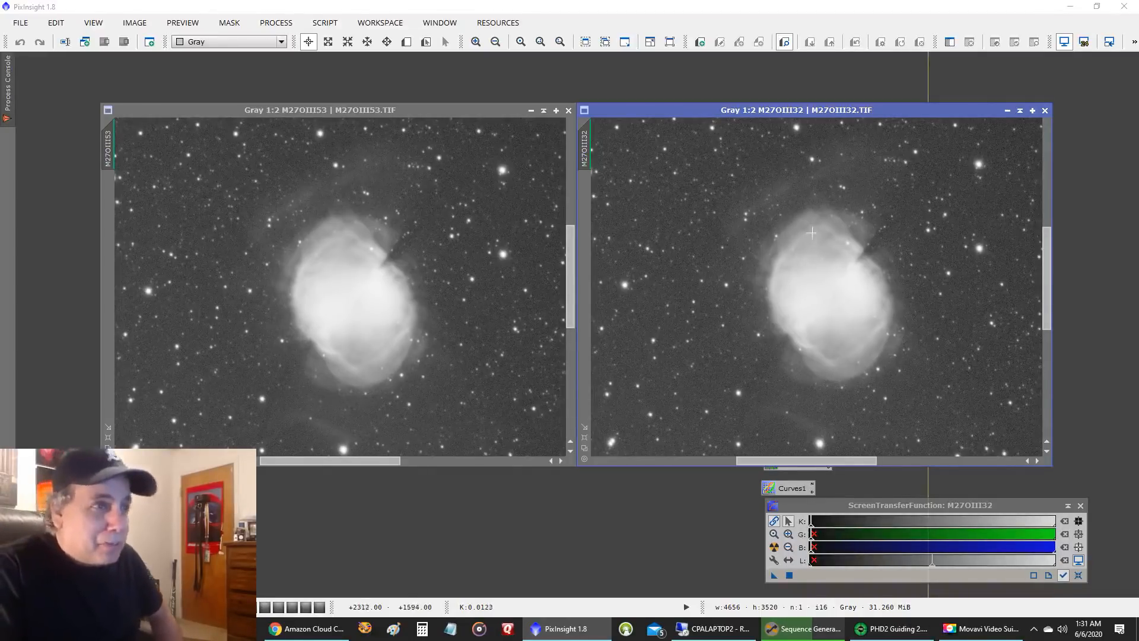
{"action": "mouse_move", "coordinate": [450, 243]}
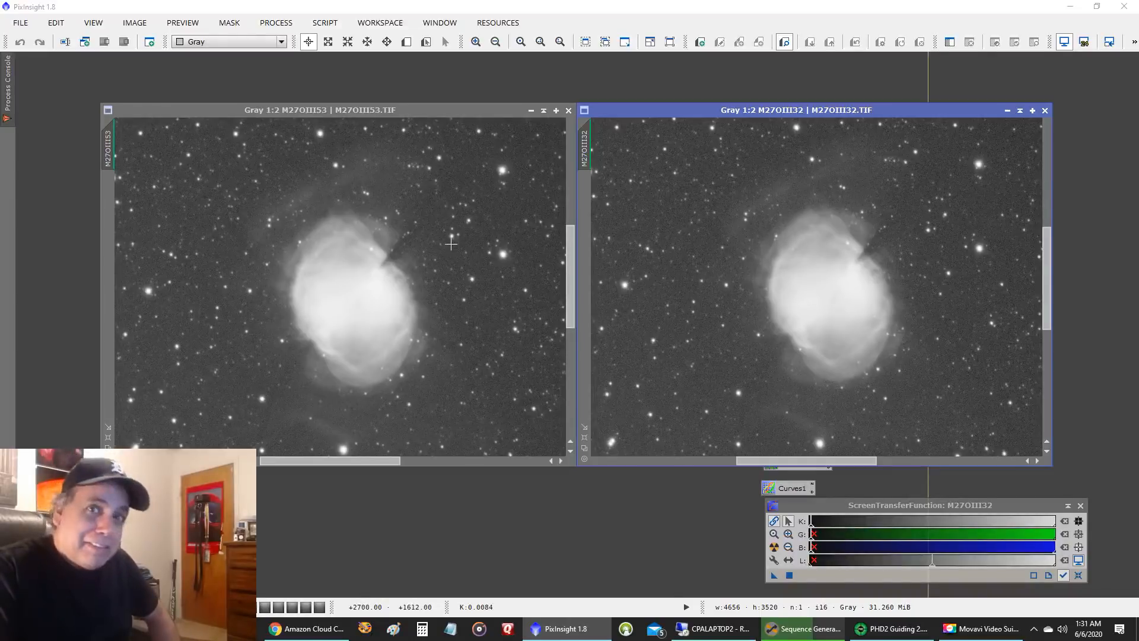